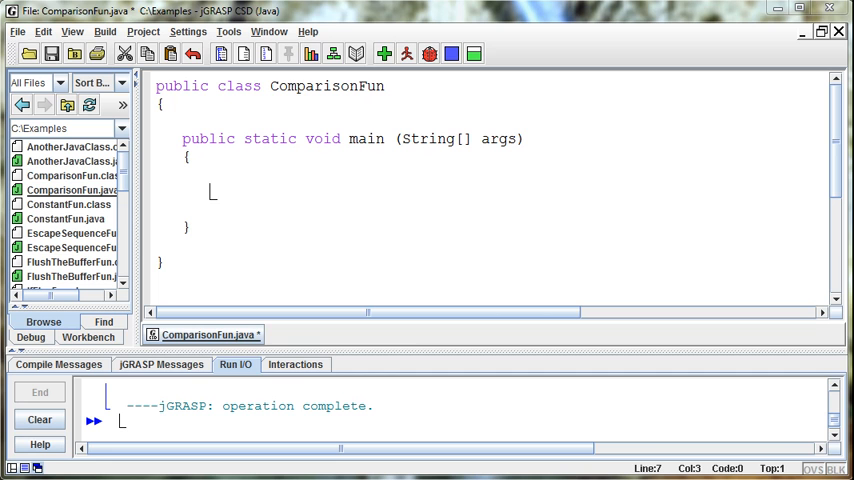
mouse_move(307, 184)
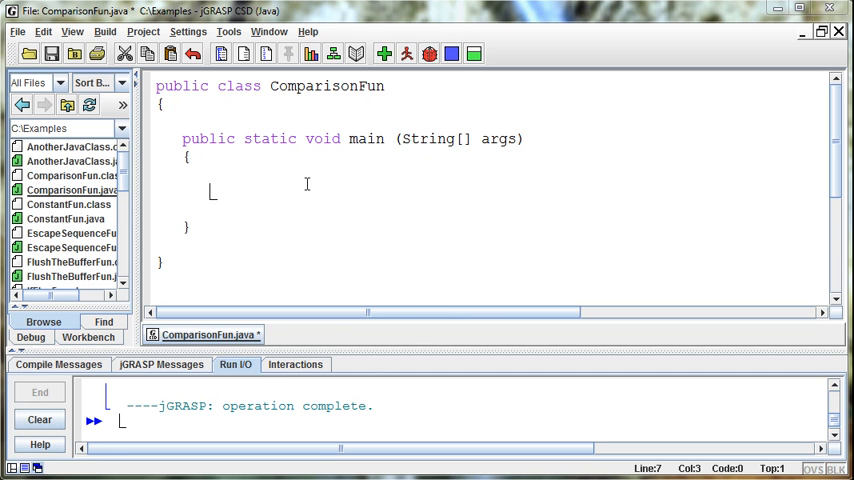
Declare boolean error == false; in the main method
type("b")
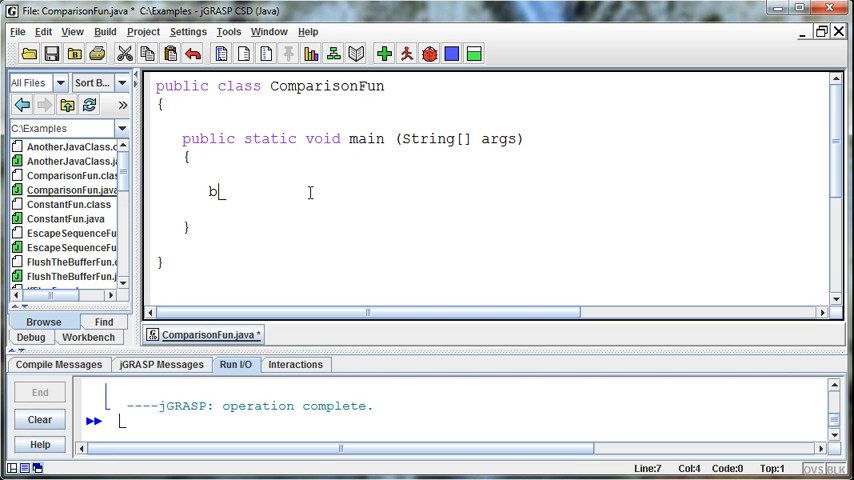
type("oolean")
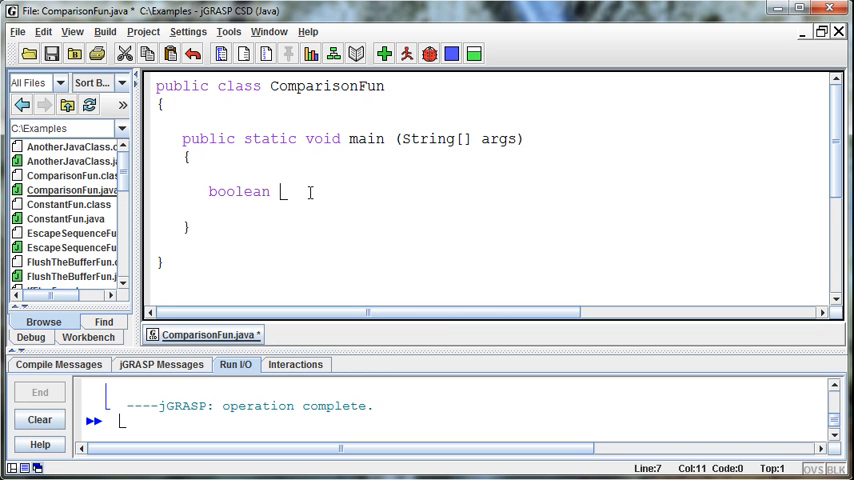
type("error")
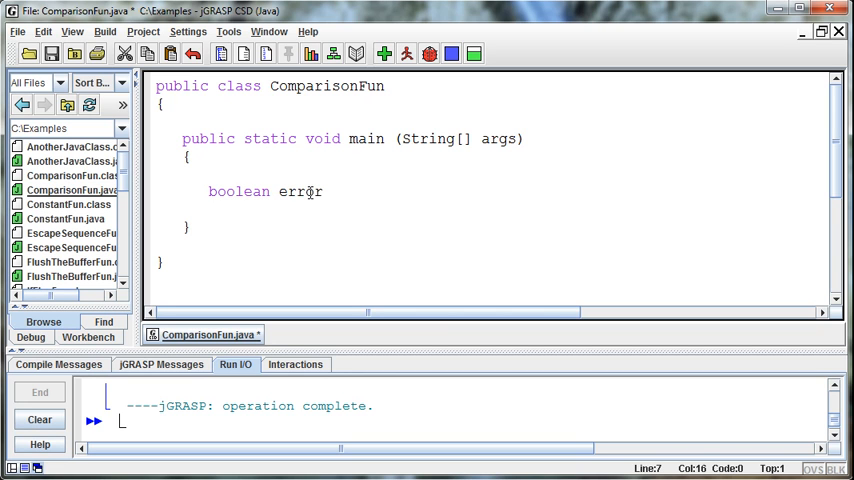
type("==")
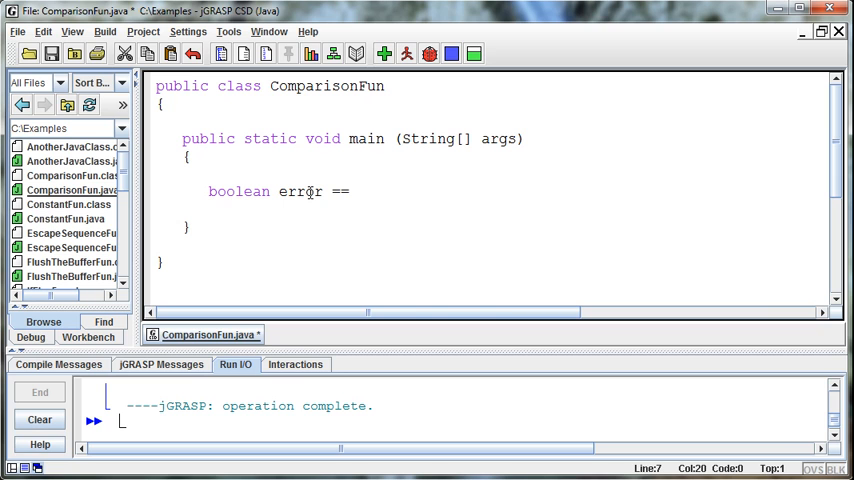
type("false;")
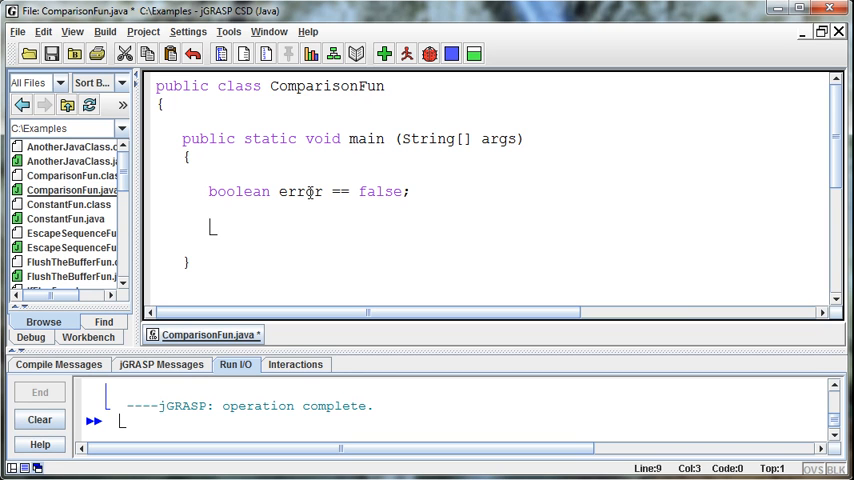
Add an if (error == true) block printing "Sorry, there was an error"
type("if (erro")
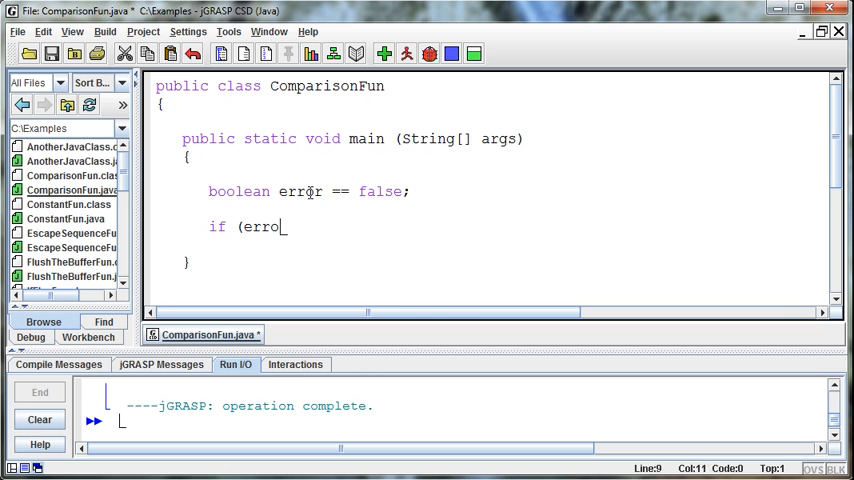
type("r == true")
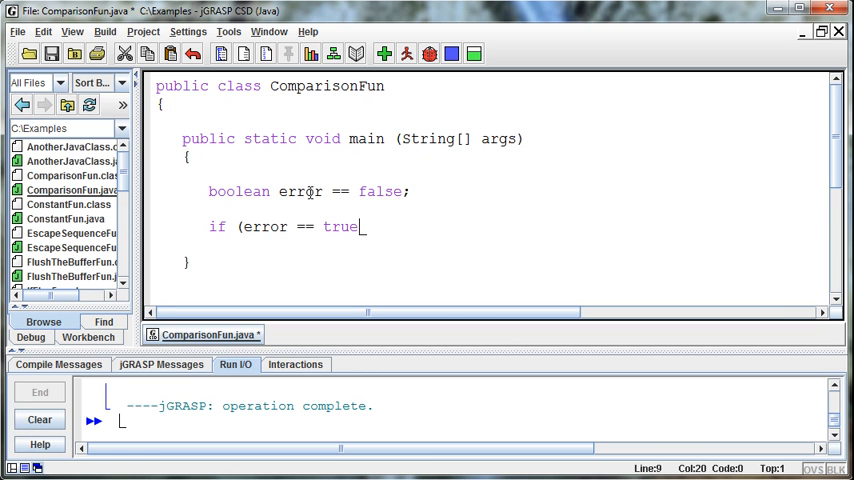
type(")")
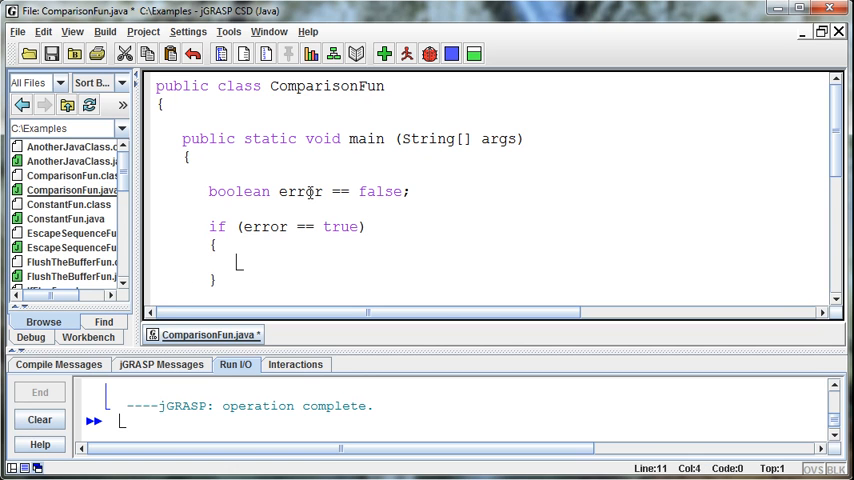
type("System.out.prin")
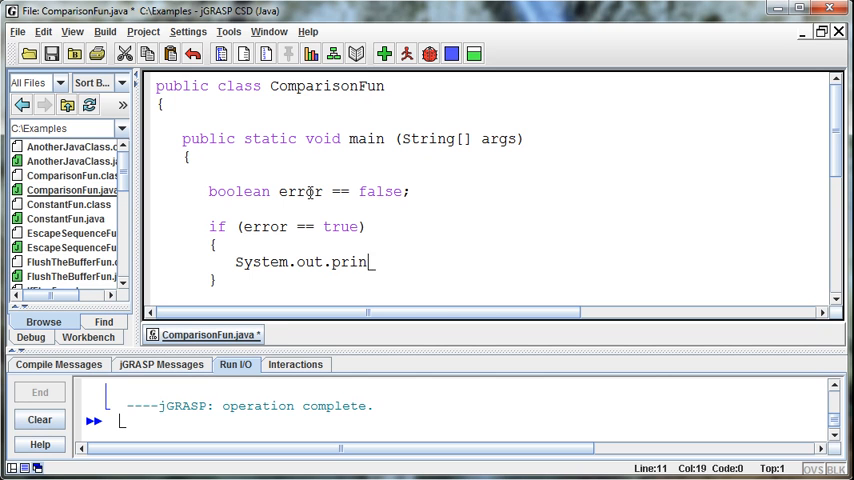
type("tln(\"Sorry, there was an error")
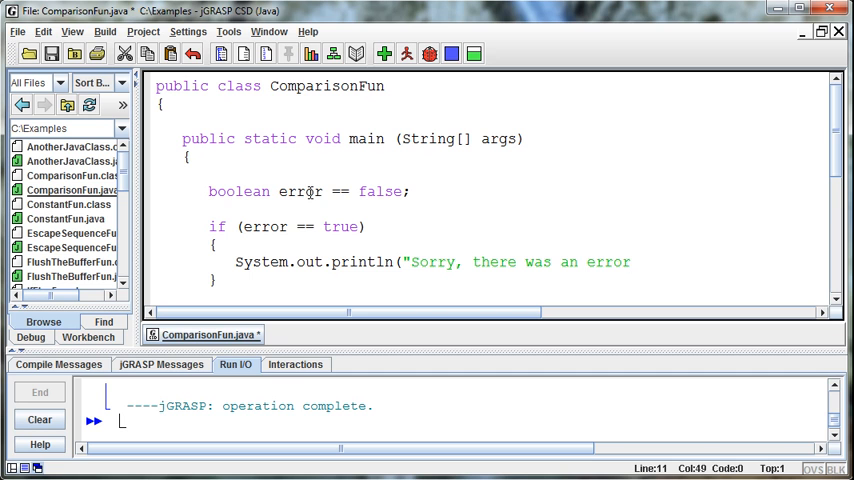
type("\");")
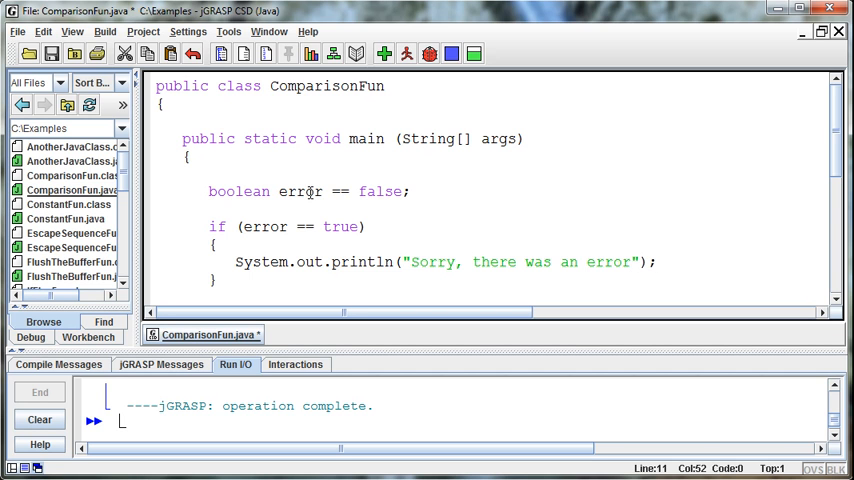
Compile, hit the ';' expected error, and correct the declaration to boolean error = false
left_click(384, 54)
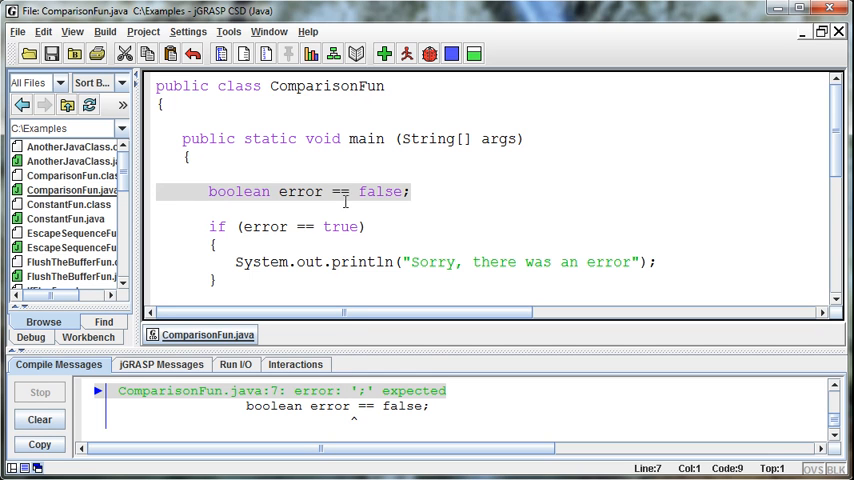
mouse_move(436, 217)
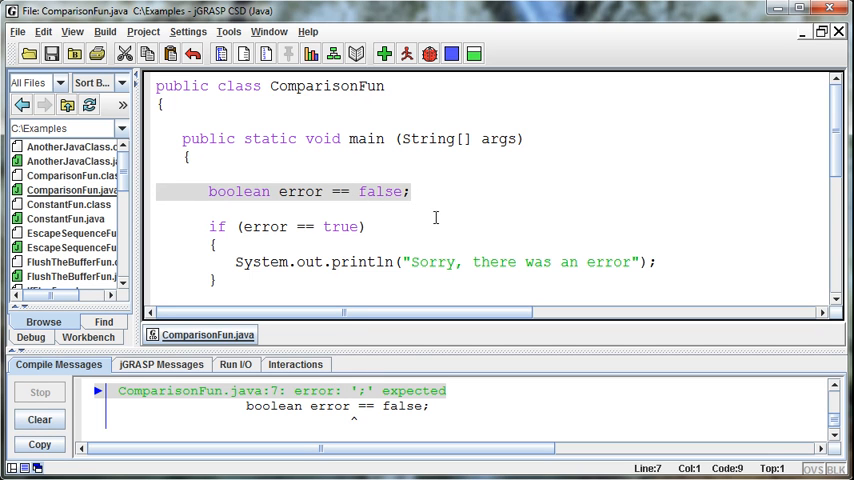
left_click(367, 191)
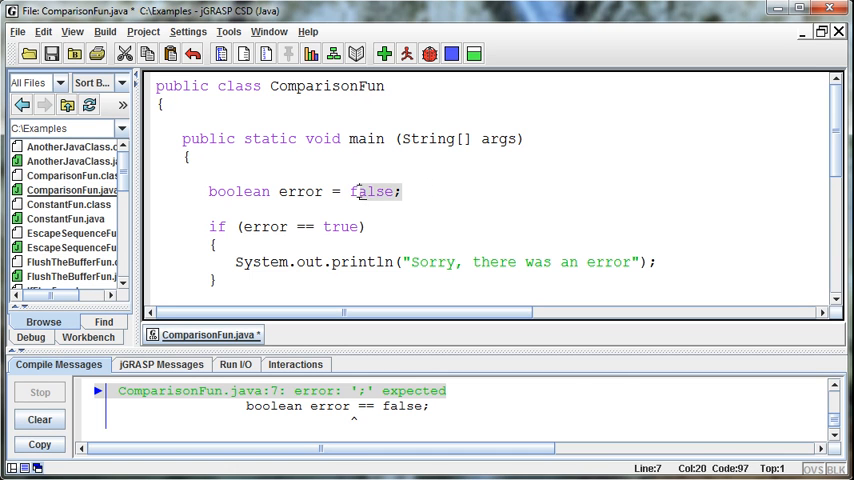
left_click(305, 226)
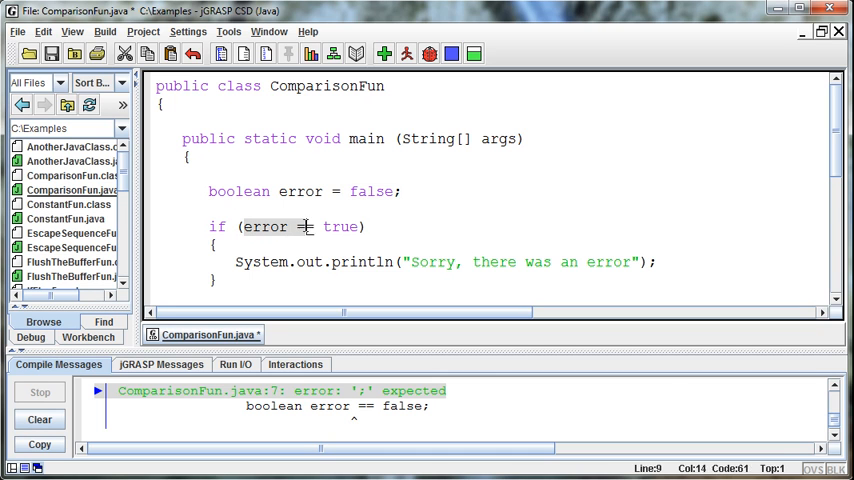
type("=")
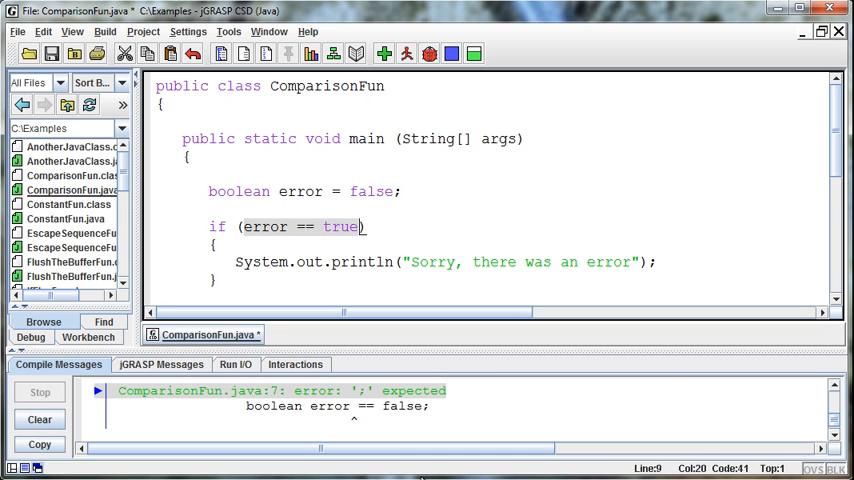
mouse_move(384, 54)
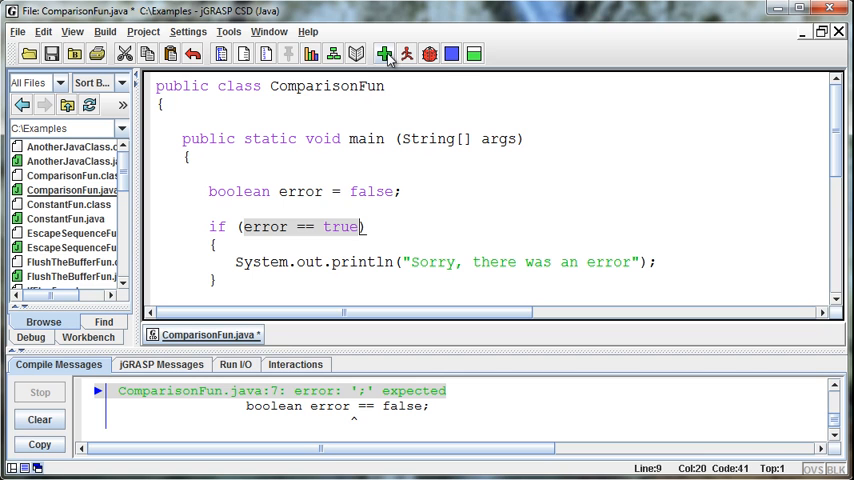
mouse_move(384, 54)
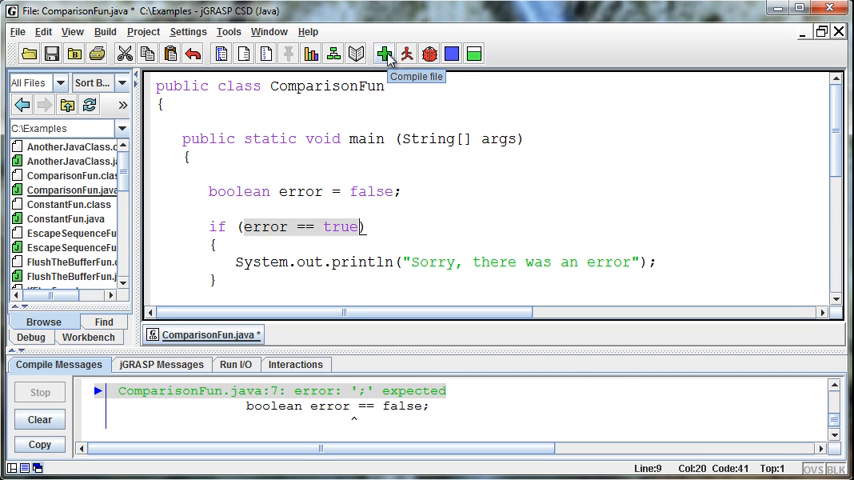
Compile and run cleanly, then set error to true and run to print "Sorry, there was an error"
left_click(407, 54)
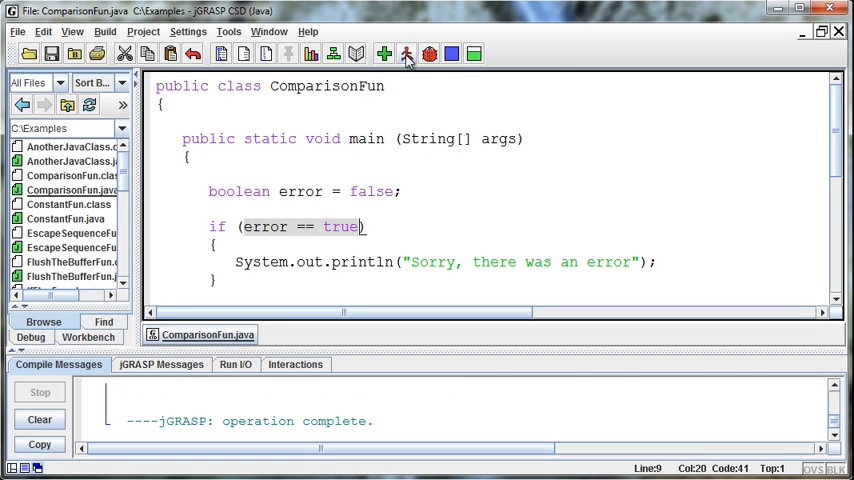
mouse_move(407, 54)
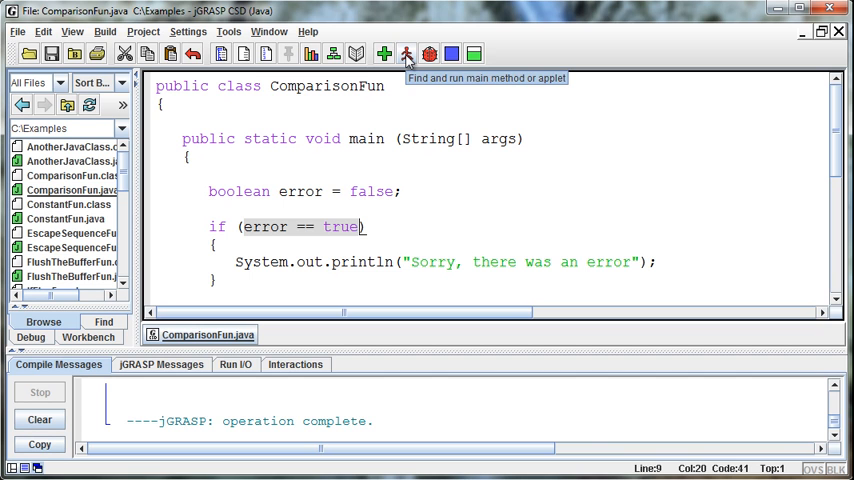
left_click(406, 54)
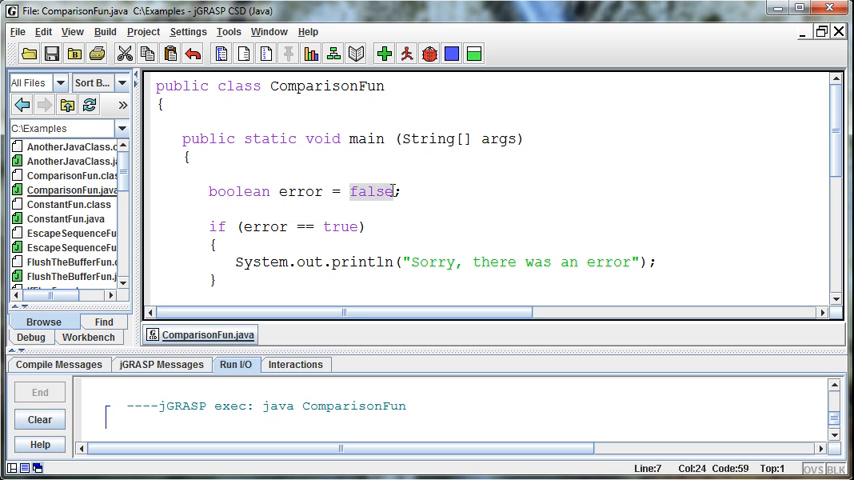
type("true")
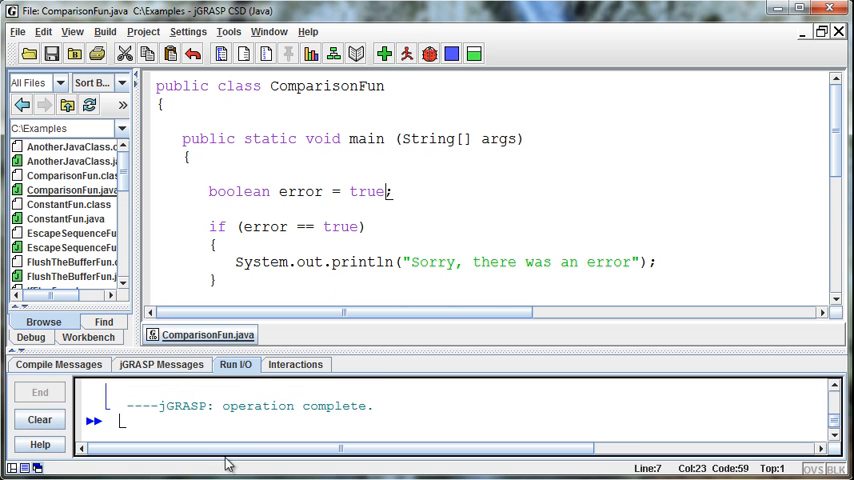
left_click(430, 54)
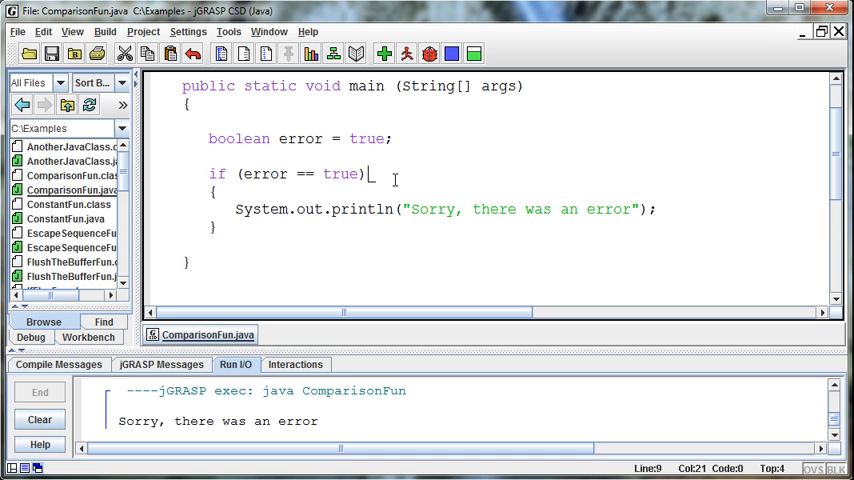
Simplify the condition from if (error == true) to if (error)
scroll("up", 3)
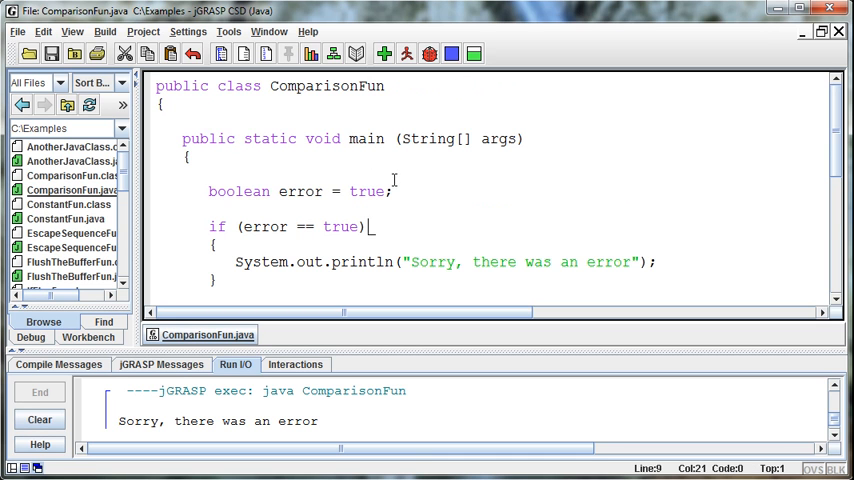
mouse_move(372, 233)
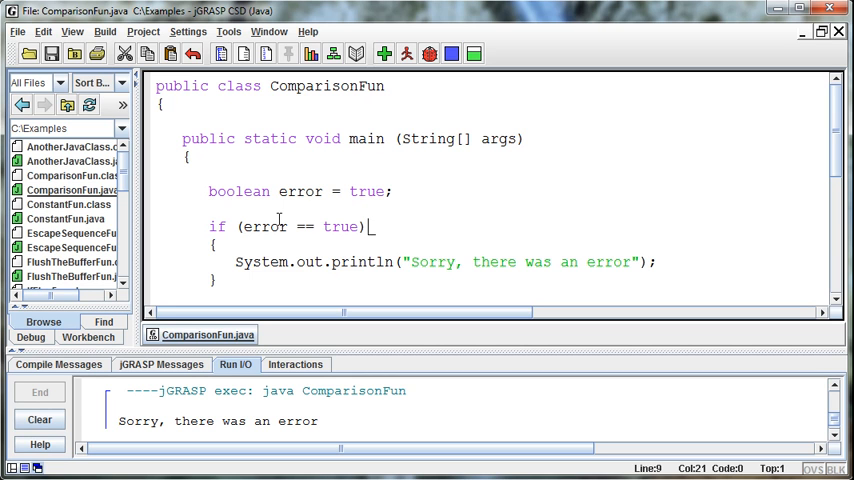
mouse_move(281, 192)
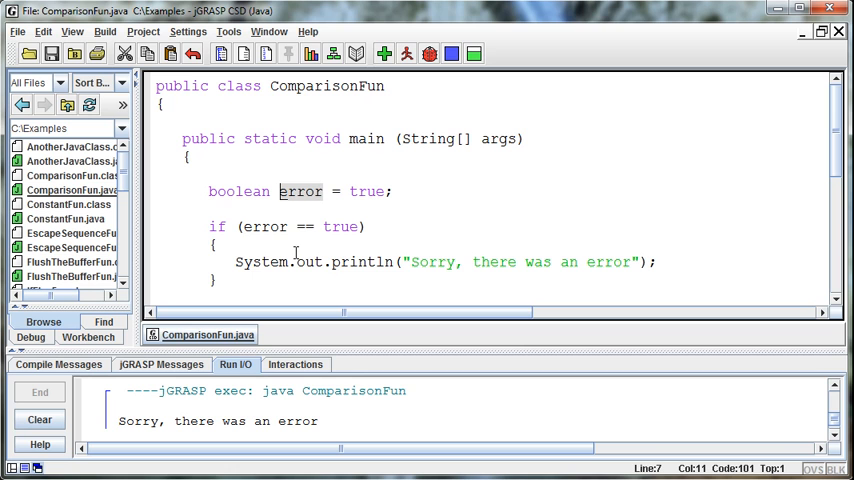
left_click(211, 226)
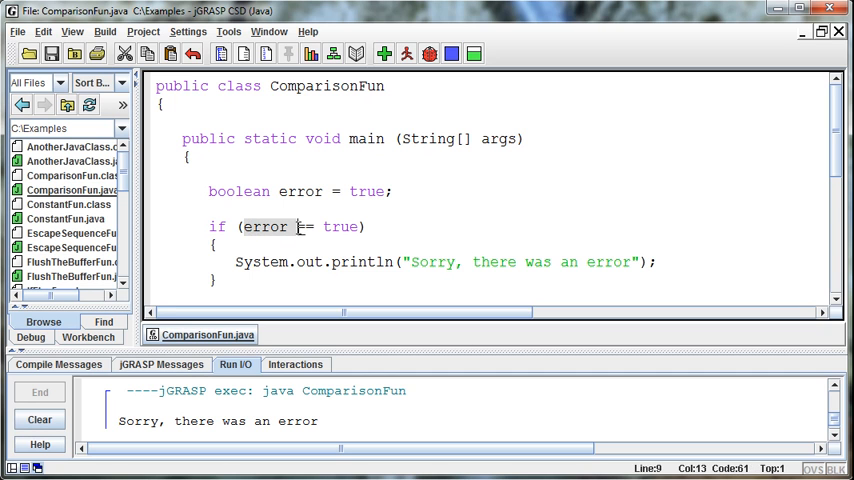
left_click(396, 191)
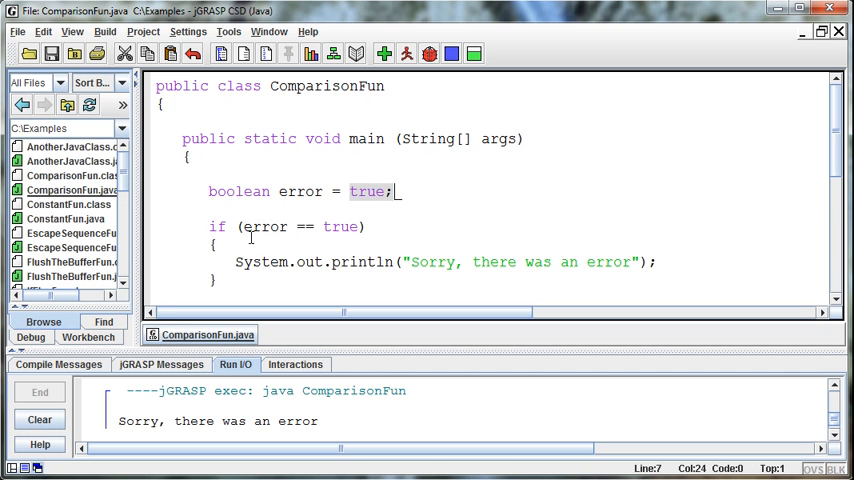
left_click(287, 226)
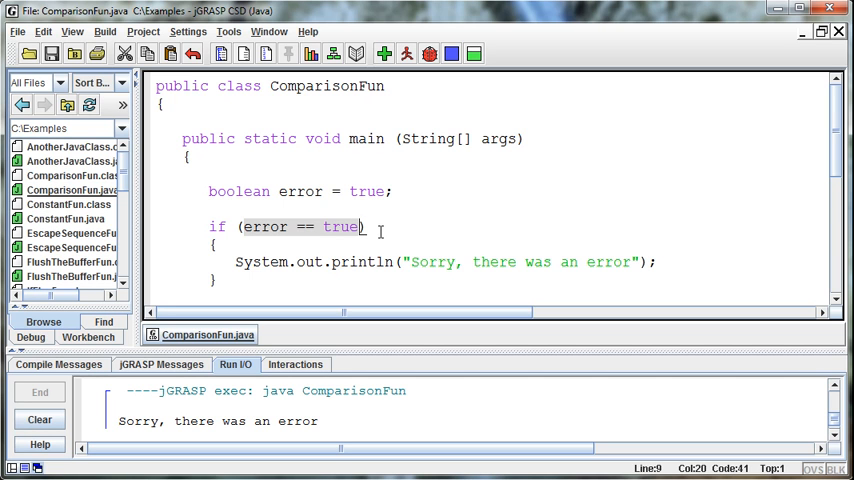
mouse_move(401, 237)
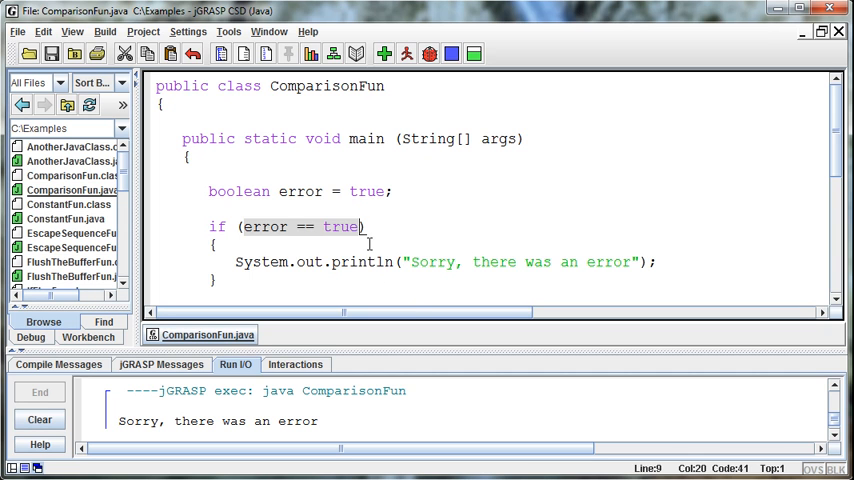
scroll("down", 3)
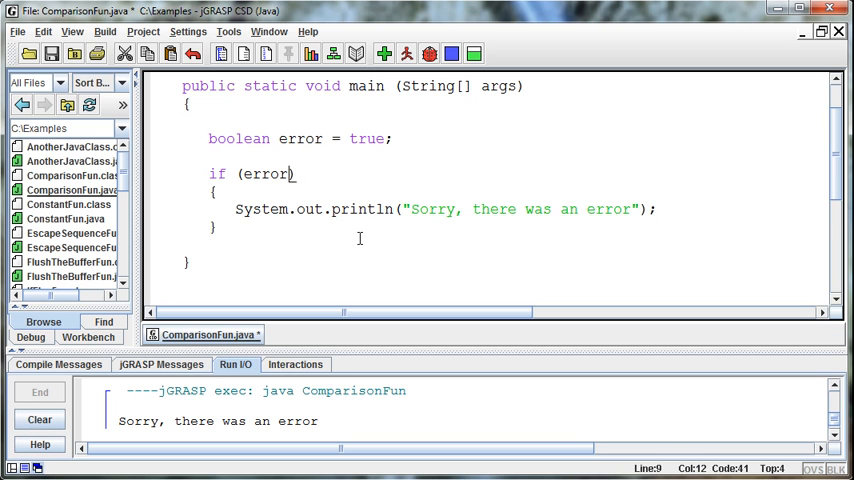
Compile and run the if (error) version, then change the declaration value from true to false
left_click(244, 174)
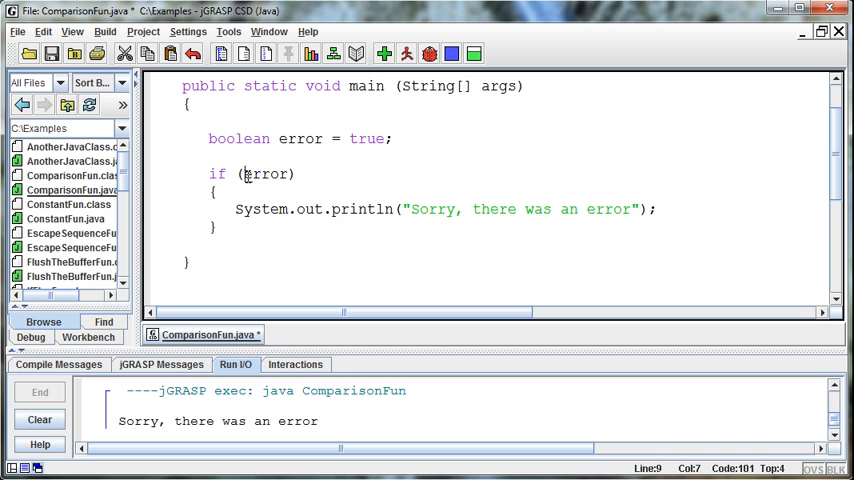
double_click(265, 174)
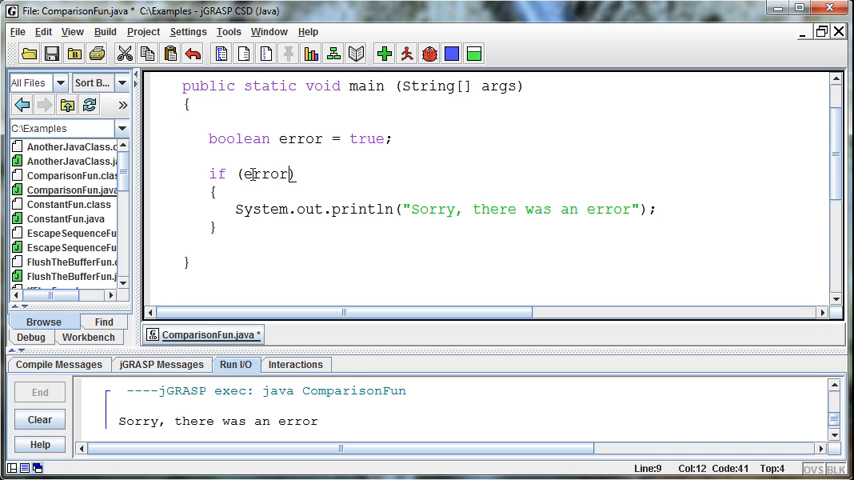
double_click(267, 174)
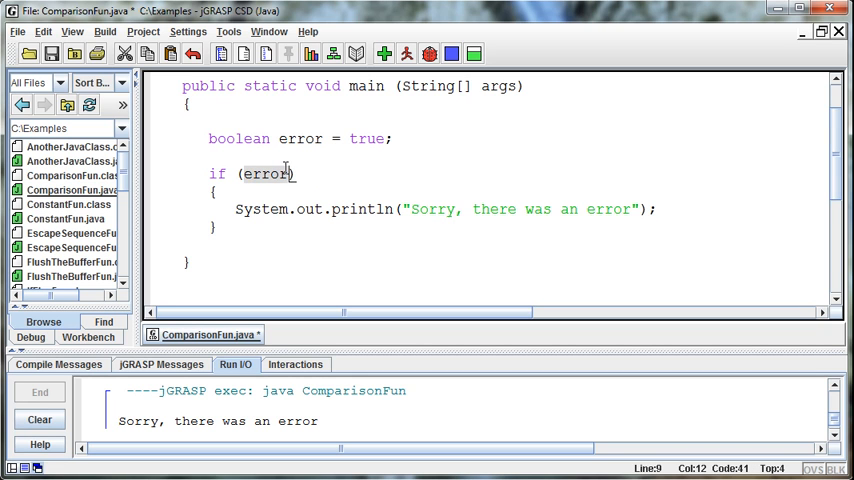
mouse_move(365, 78)
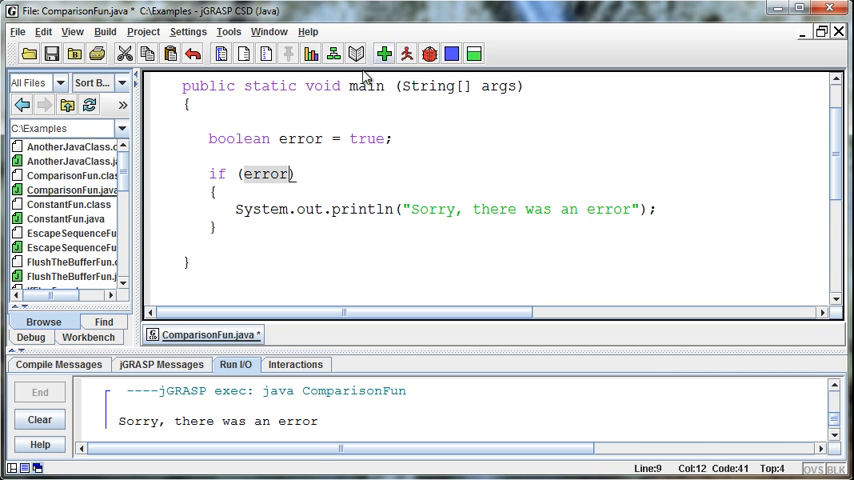
left_click(407, 54)
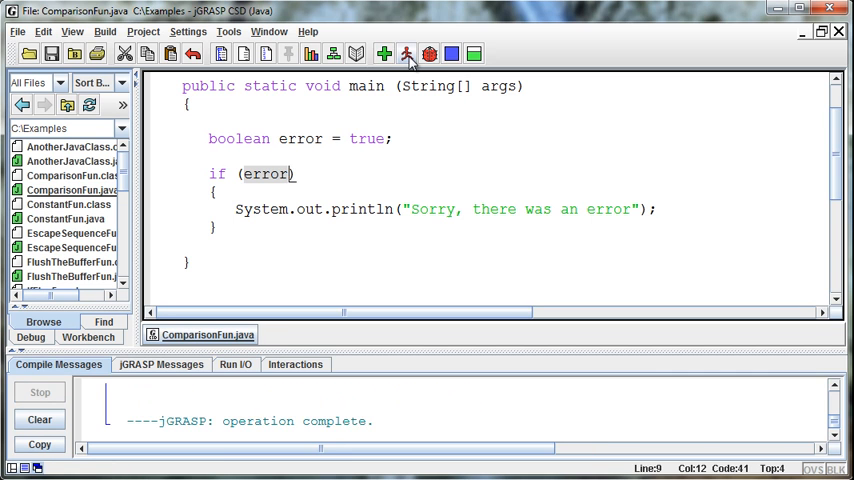
left_click(407, 54)
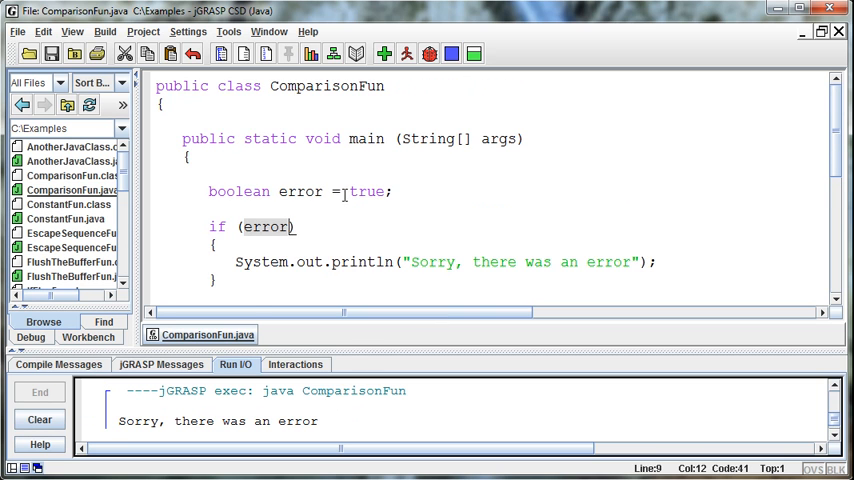
double_click(366, 191)
type("fals")
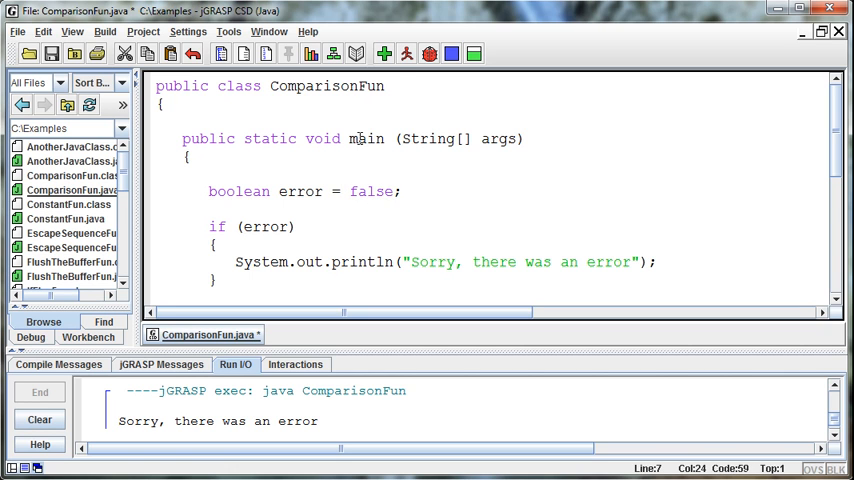
Compile and run with error false, confirming no error message is printed
left_click(383, 54)
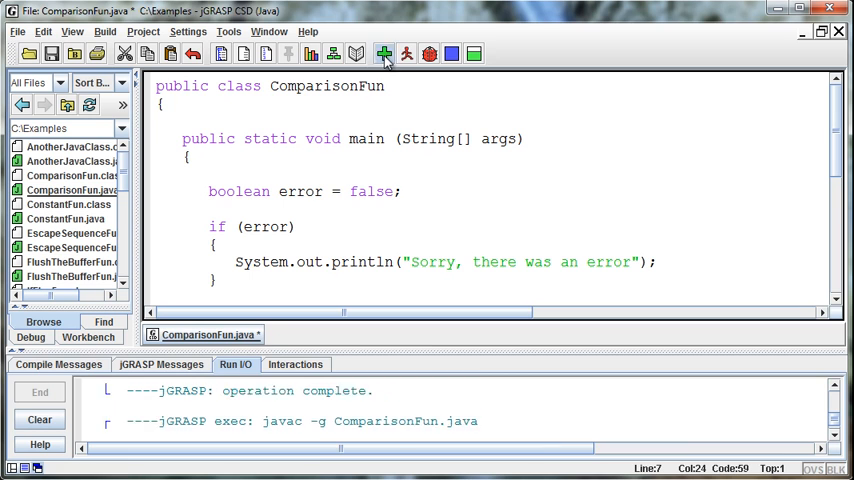
left_click(384, 54)
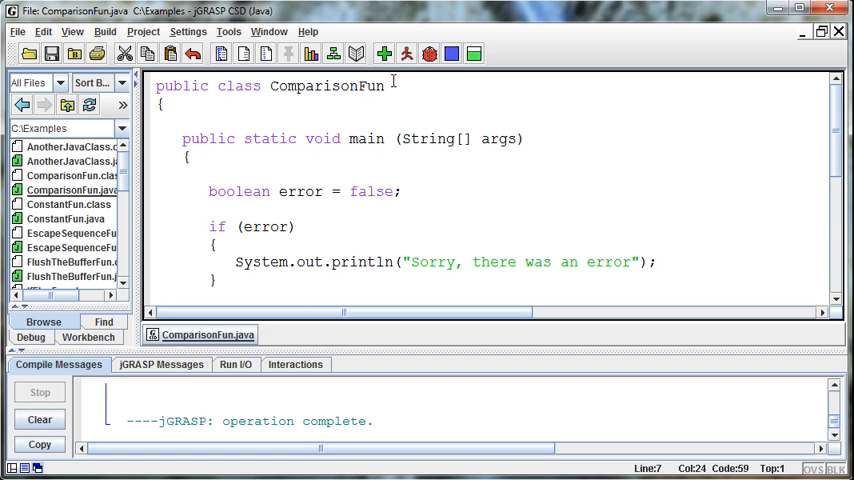
mouse_move(407, 54)
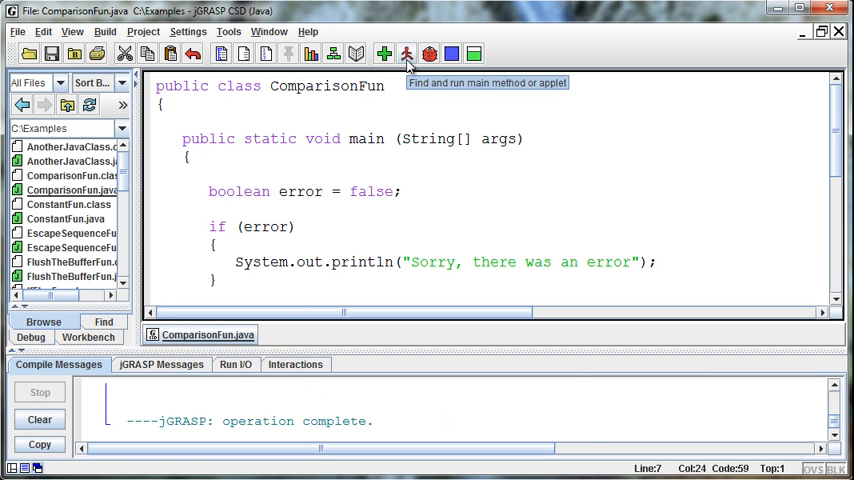
left_click(406, 54)
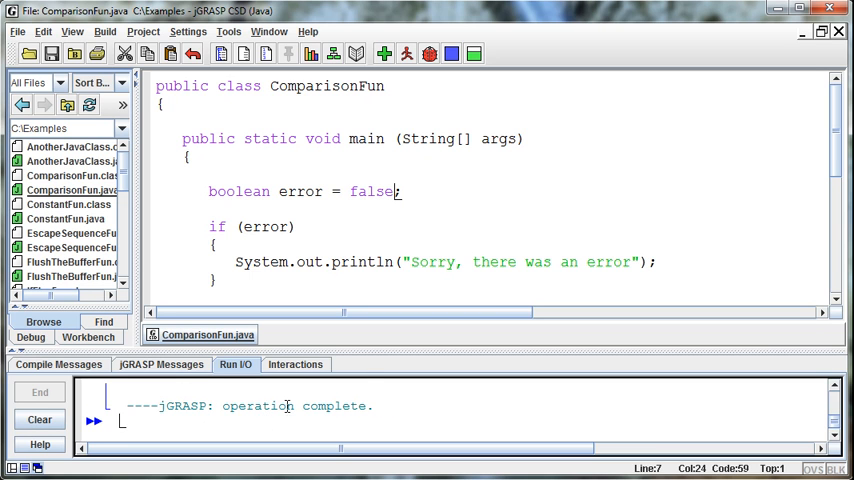
mouse_move(388, 346)
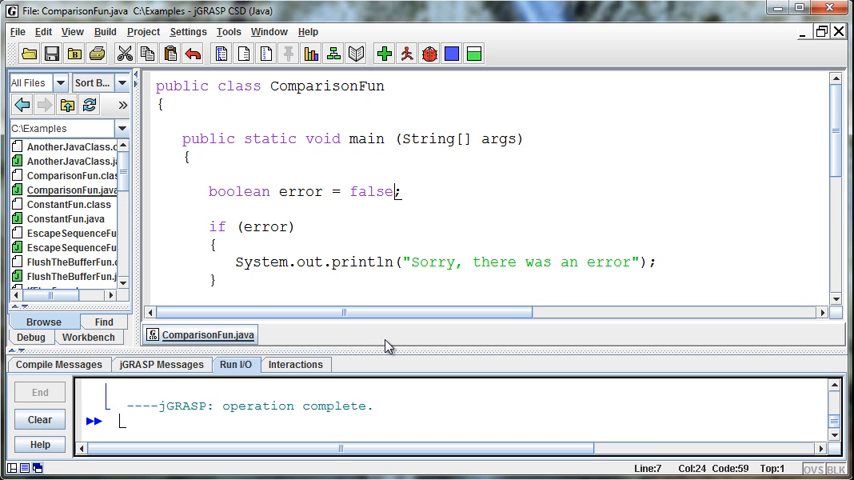
mouse_move(393, 266)
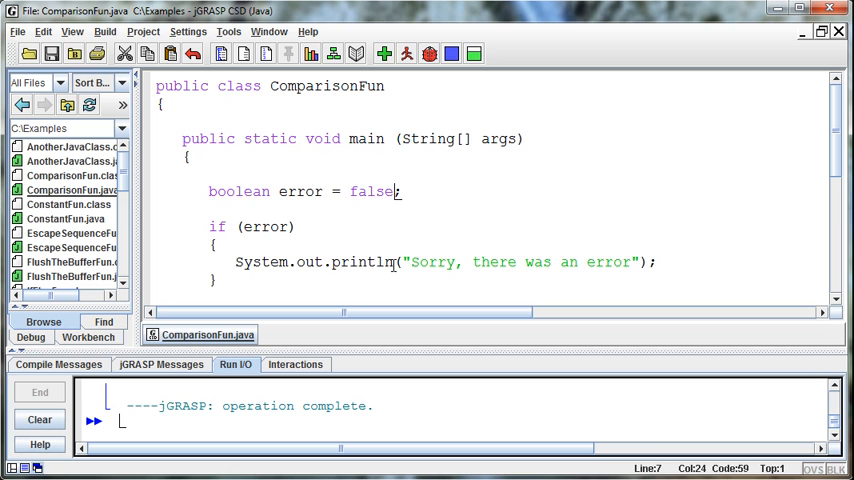
scroll("down", 3)
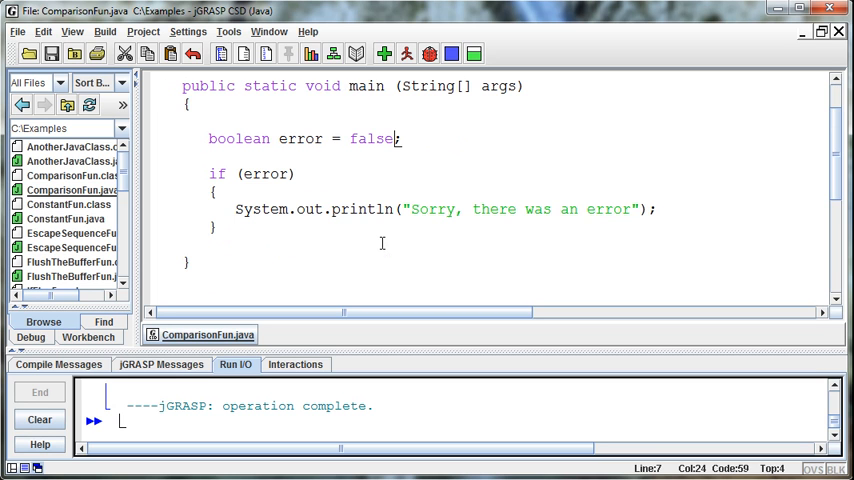
mouse_move(280, 229)
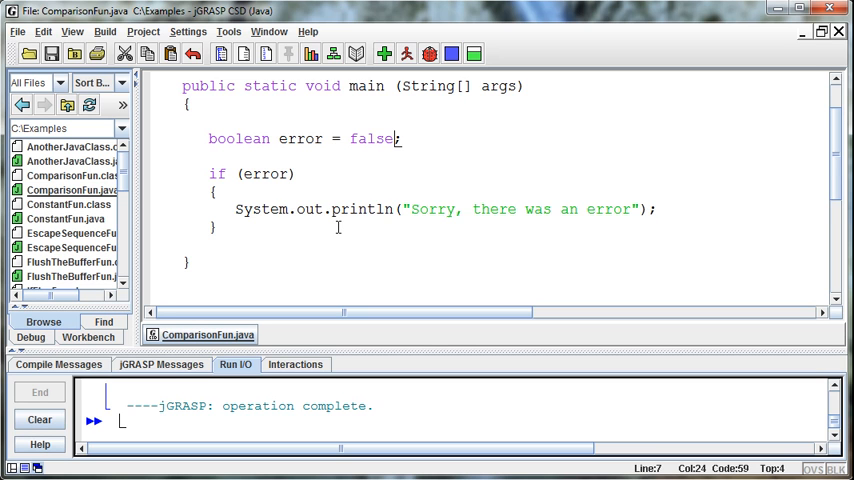
scroll("up", 3)
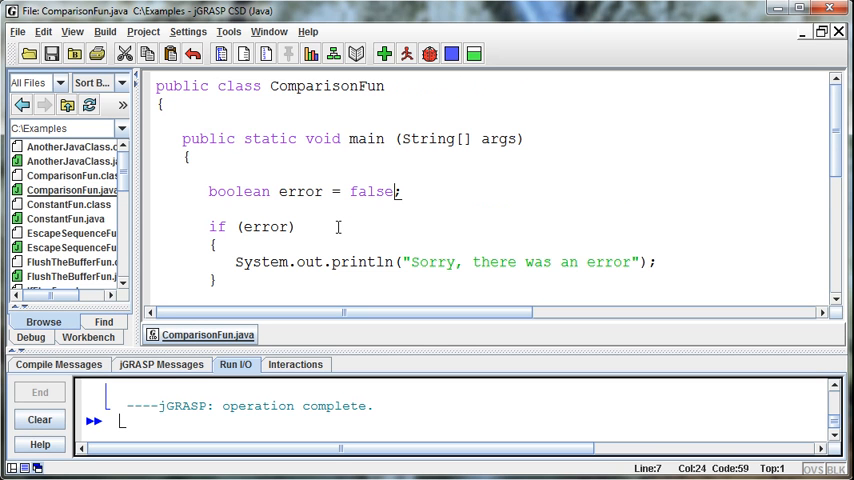
mouse_move(267, 227)
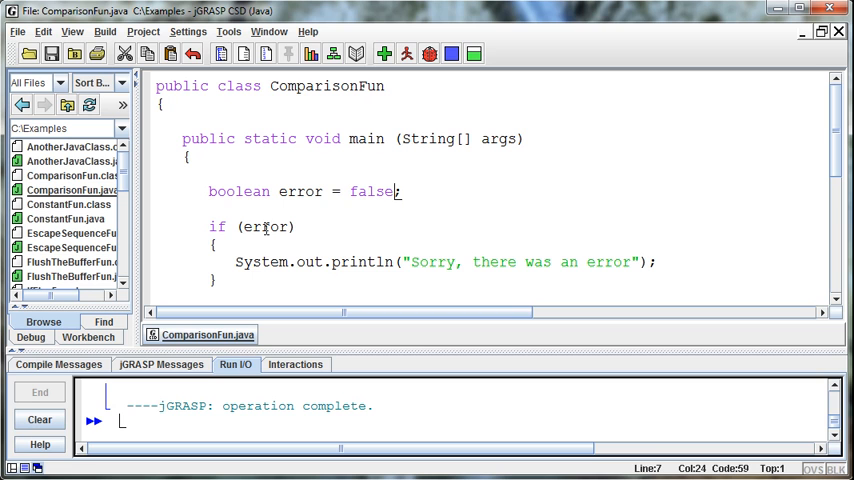
mouse_move(240, 213)
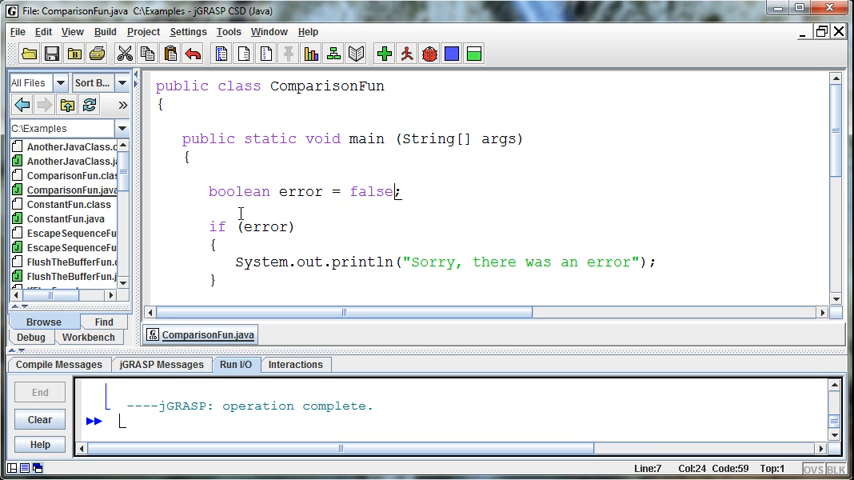
mouse_move(476, 218)
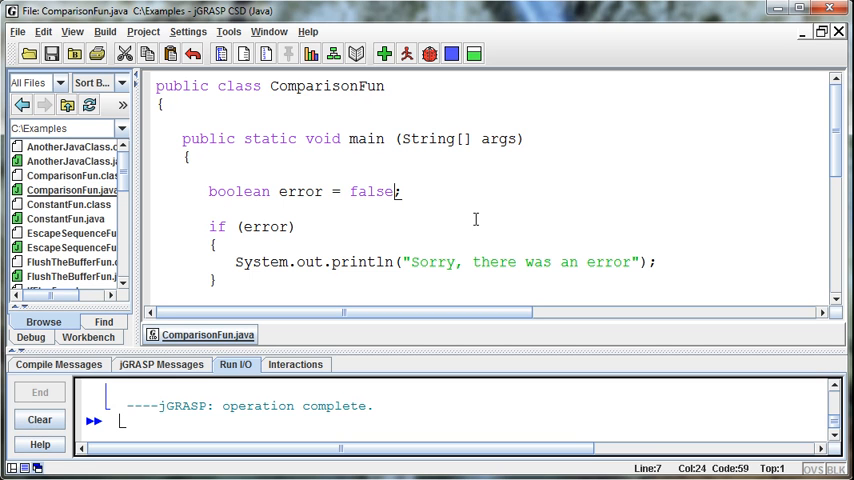
left_click(290, 226)
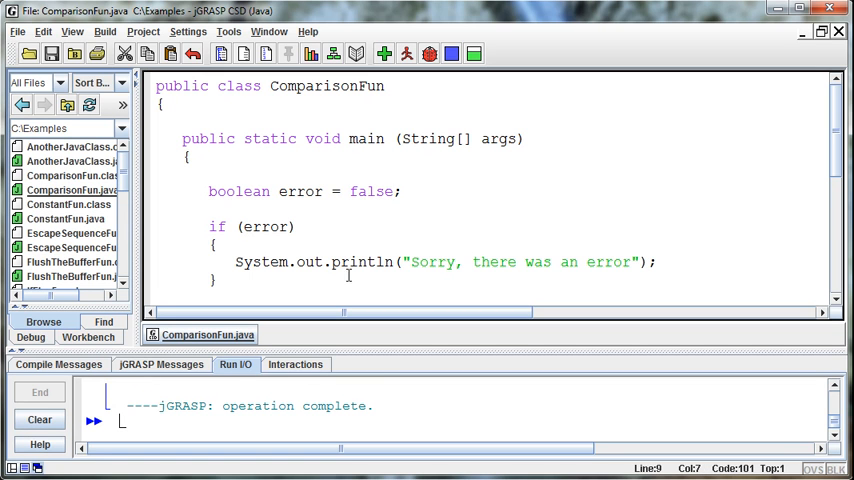
mouse_move(366, 283)
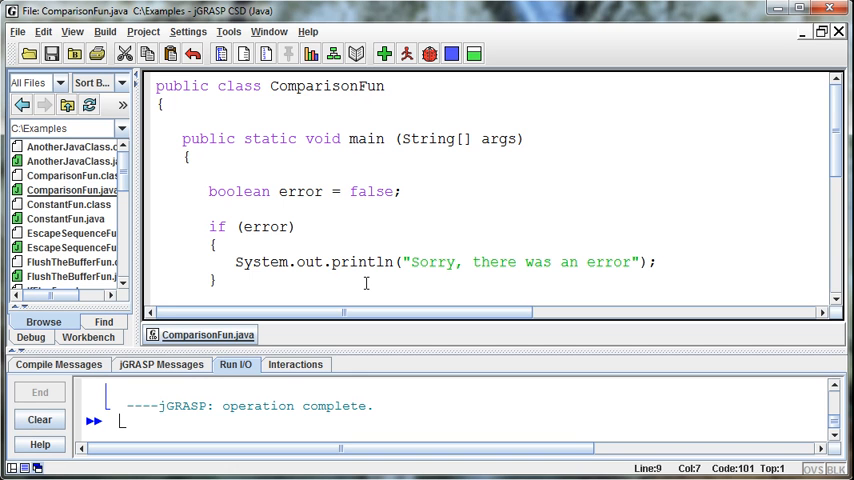
left_click(417, 190)
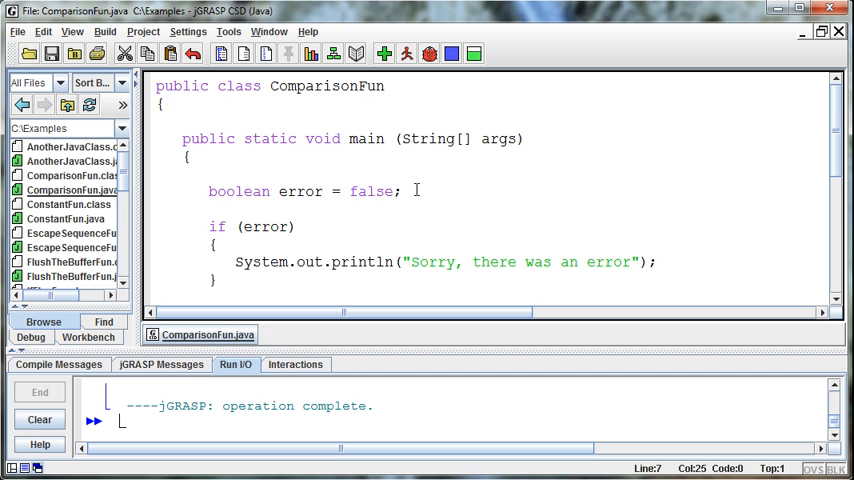
type("//")
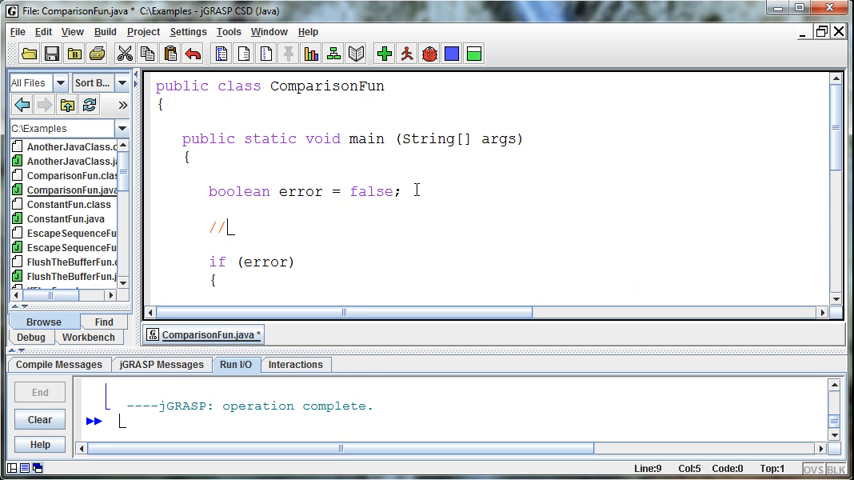
type("!-")
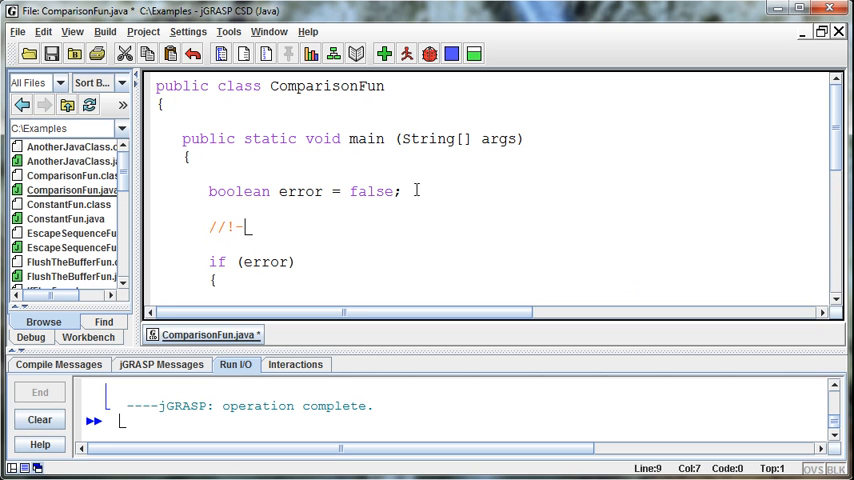
type("=")
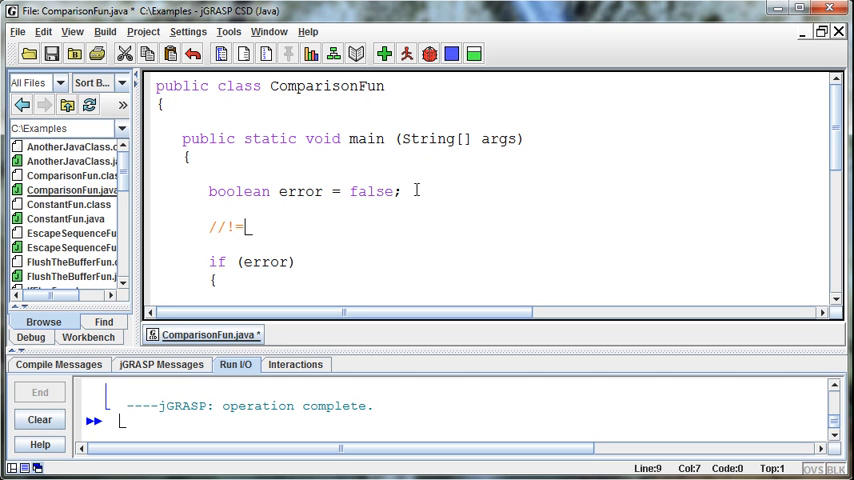
key("Backspace")
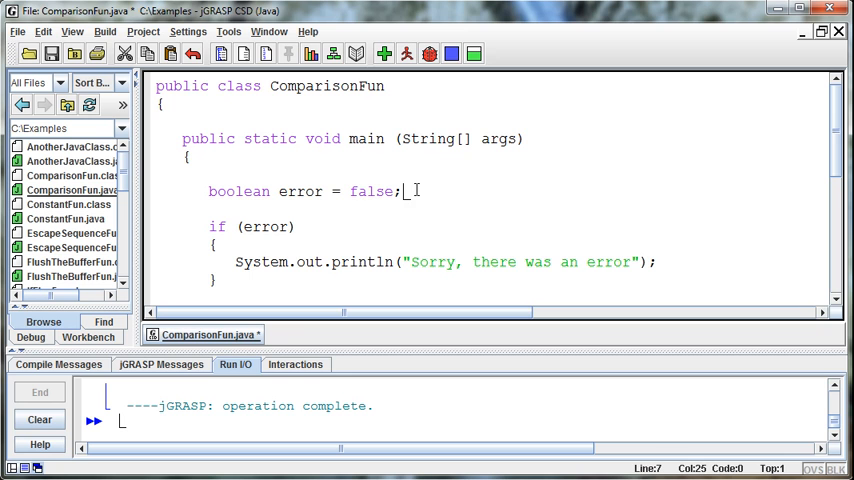
scroll("down", 3)
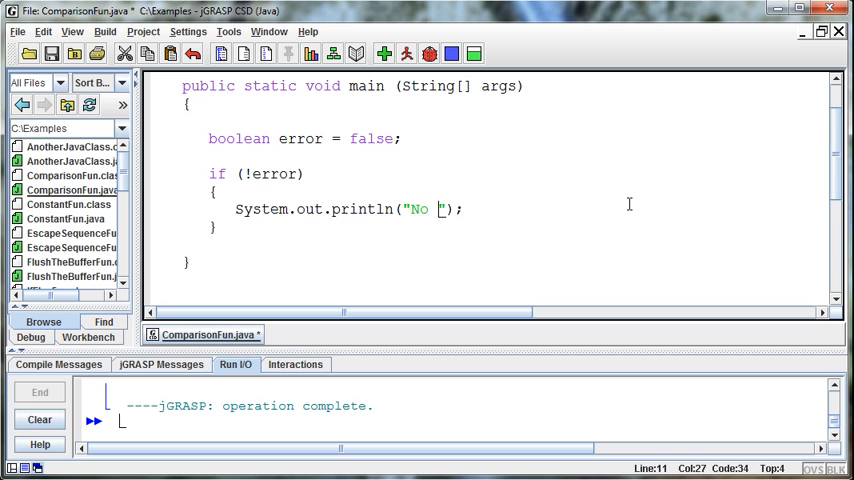
Change the println message to "No errors" and compile
type("errors")
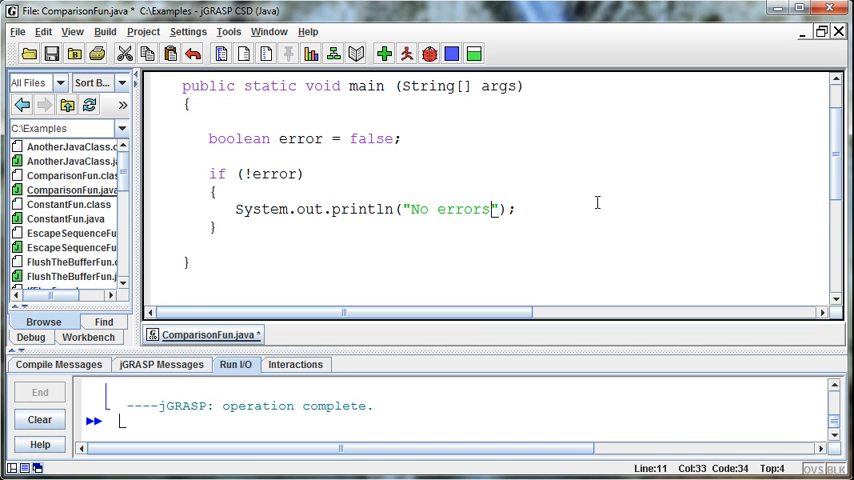
mouse_move(392, 144)
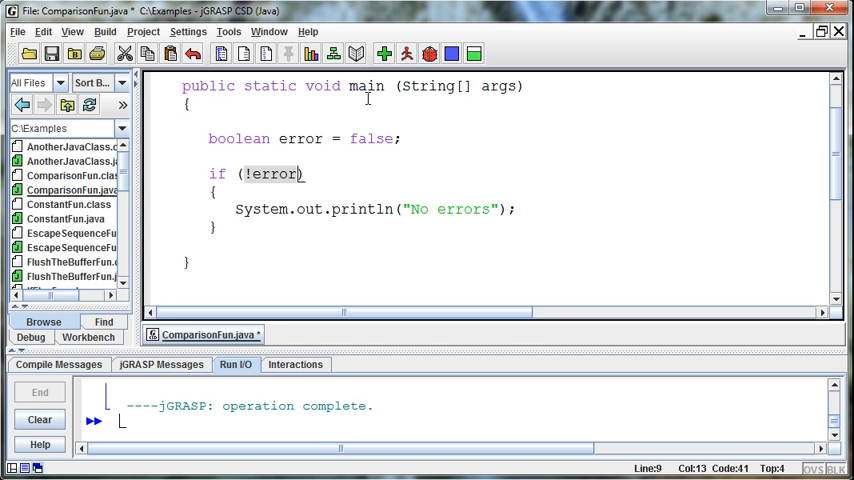
left_click(408, 54)
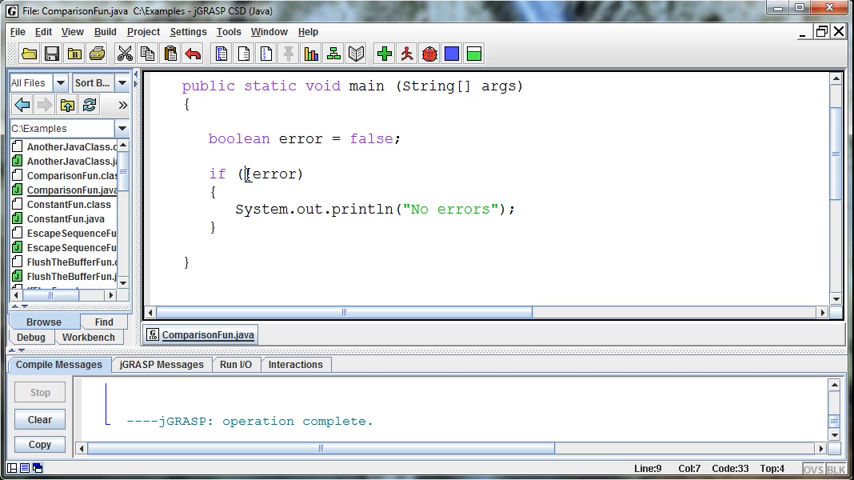
Negate the condition to if (!error) and run, printing "No errors"
type("!")
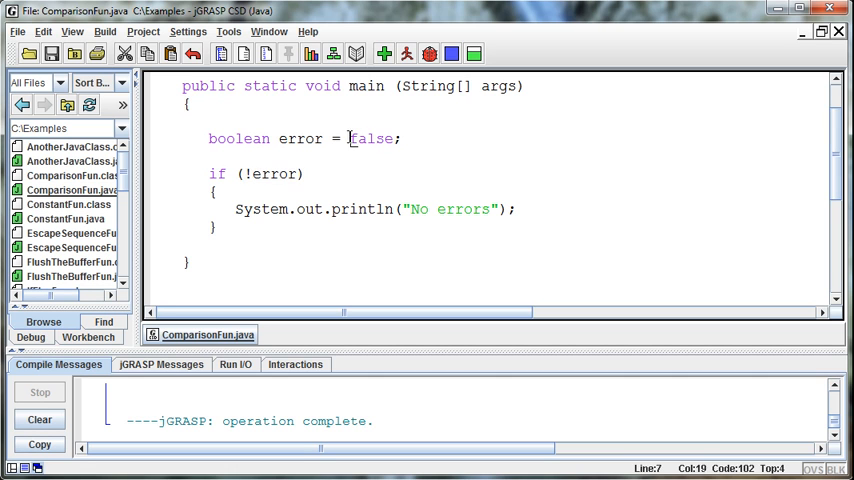
double_click(373, 138)
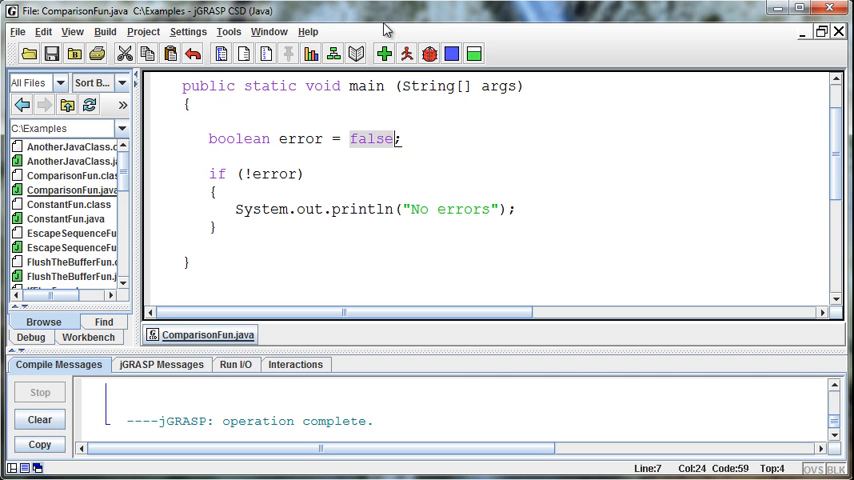
mouse_move(407, 54)
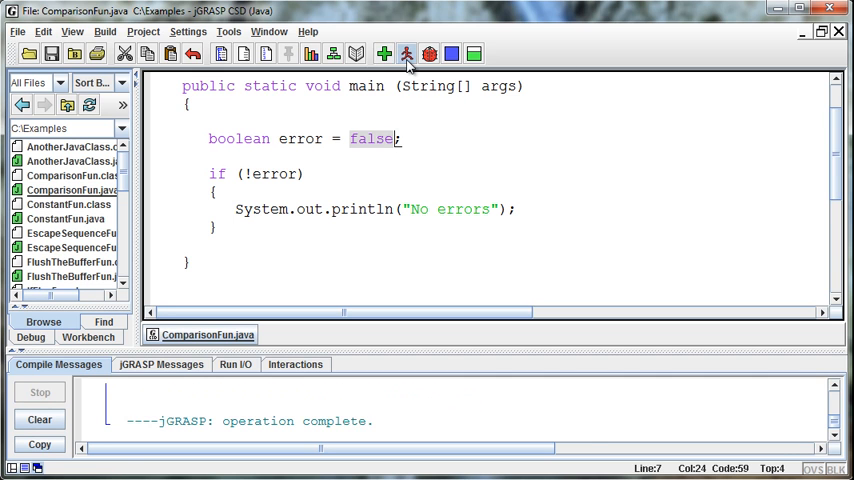
left_click(407, 54)
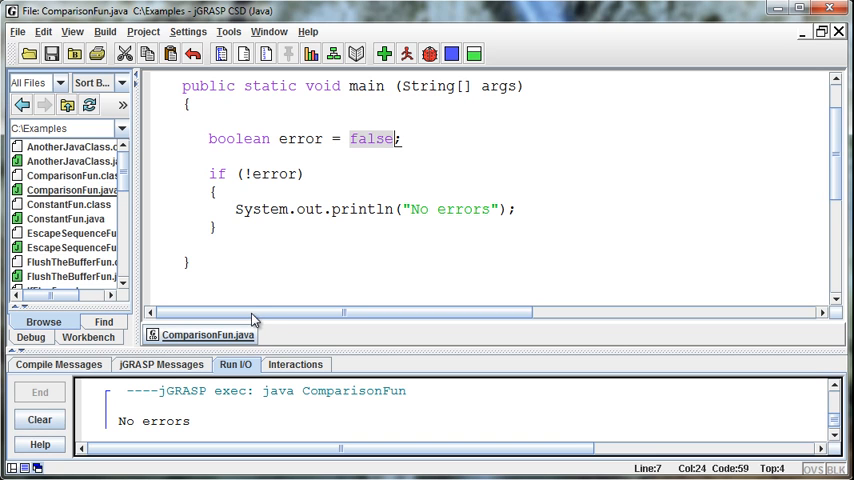
left_click(255, 173)
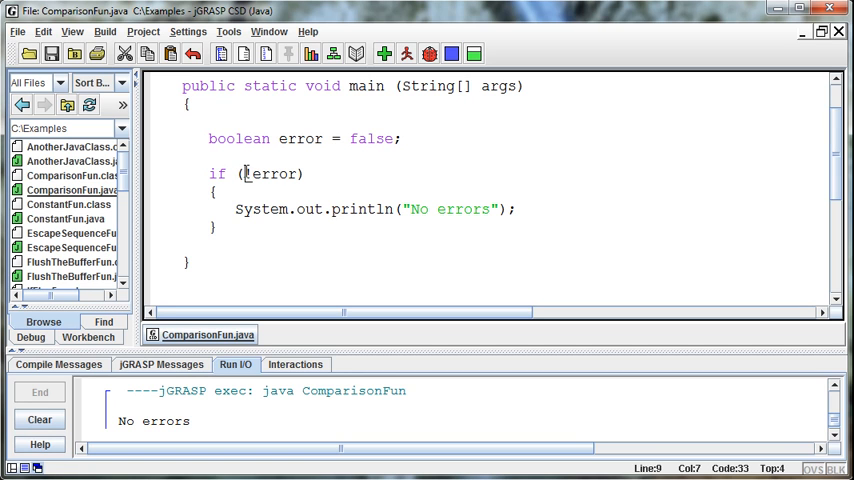
mouse_move(270, 178)
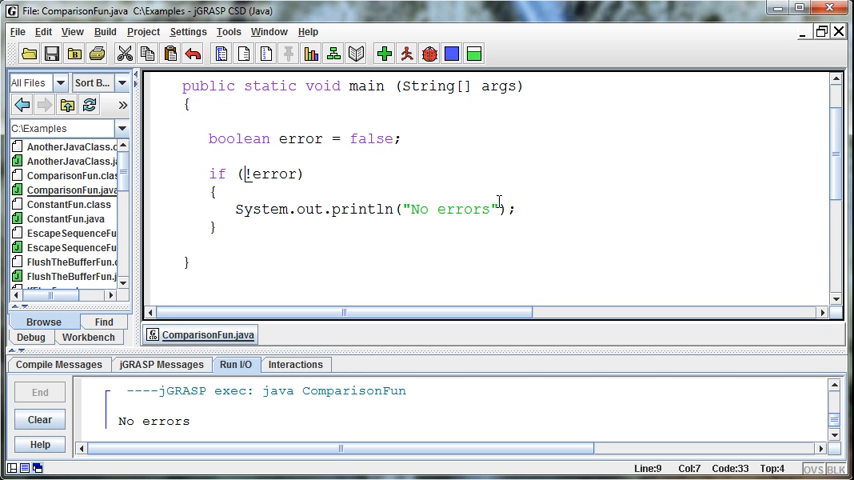
mouse_move(321, 204)
type(" != ")
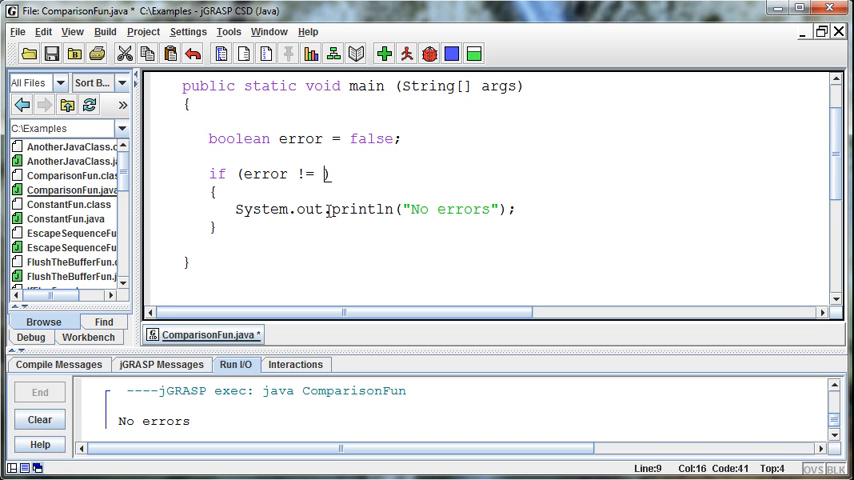
Rewrite the condition as if (error != true), then compile and run, still printing "No errors"
type("true")
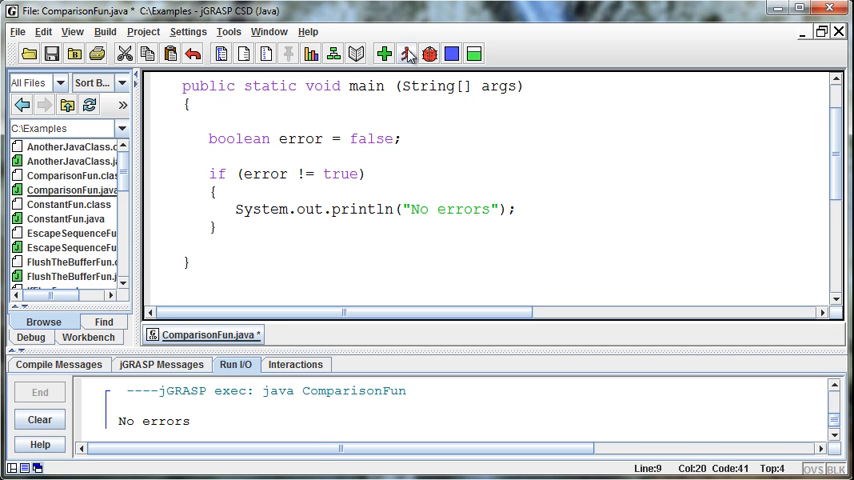
left_click(407, 54)
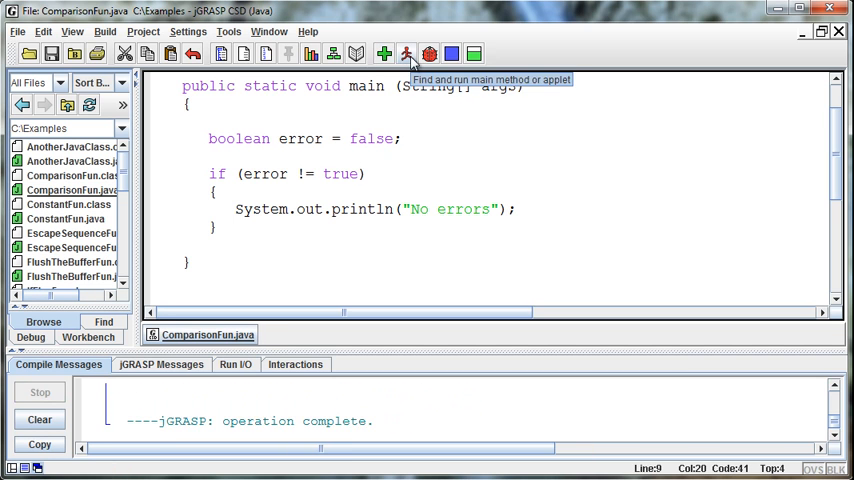
left_click(407, 54)
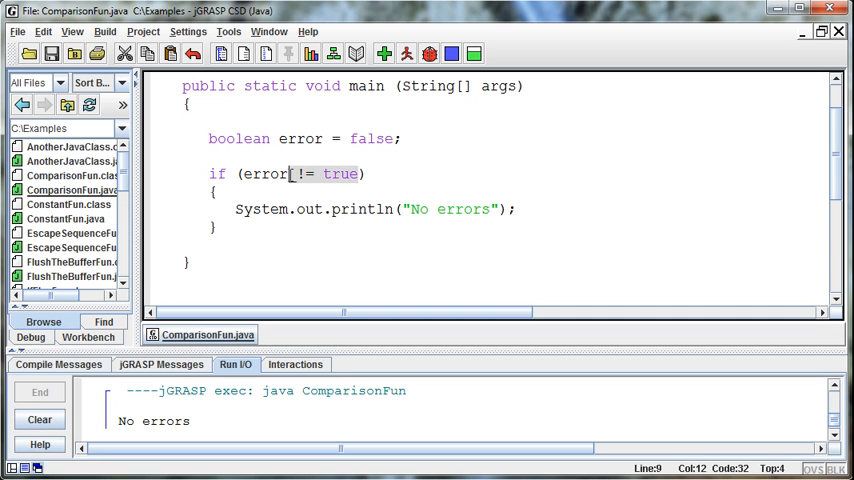
Revert the condition back to if (!error)
key("Delete")
type("!")
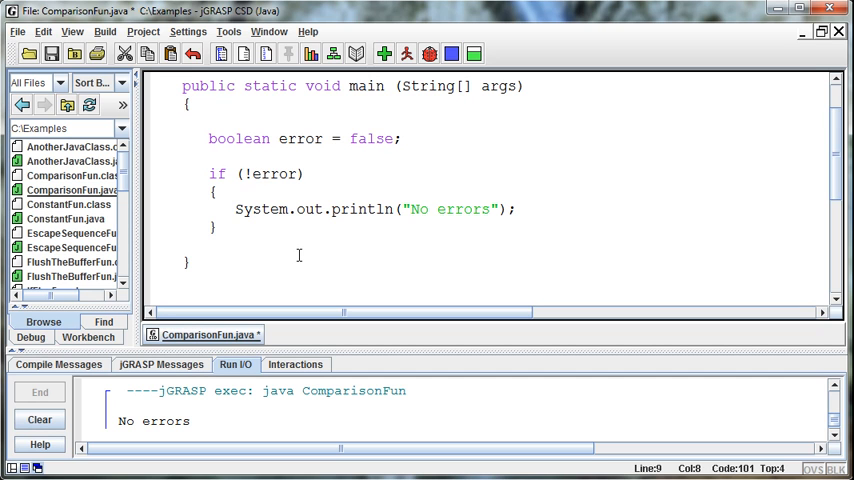
mouse_move(361, 270)
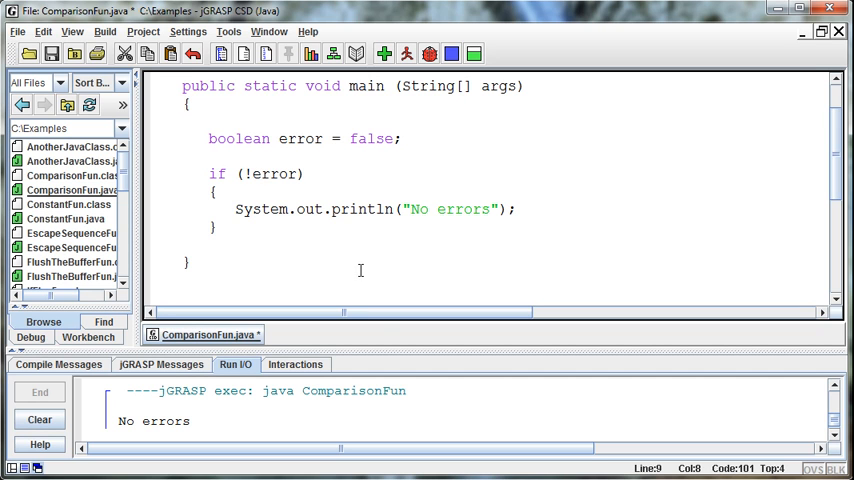
mouse_move(583, 448)
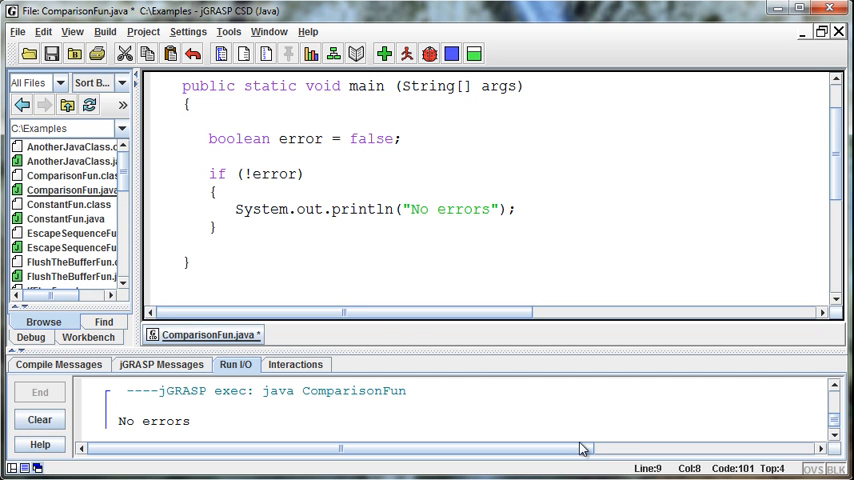